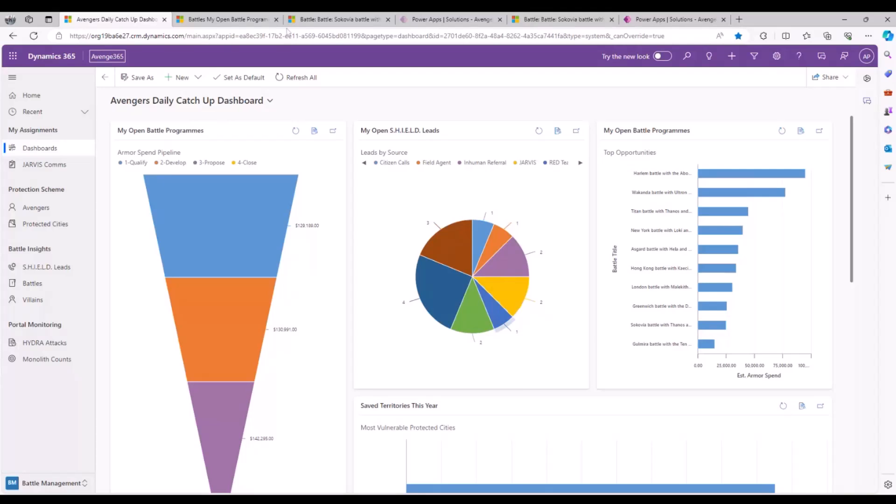
Step: Switch to the 'Sokovia battle with Thanos and his army' record tab
click(226, 19)
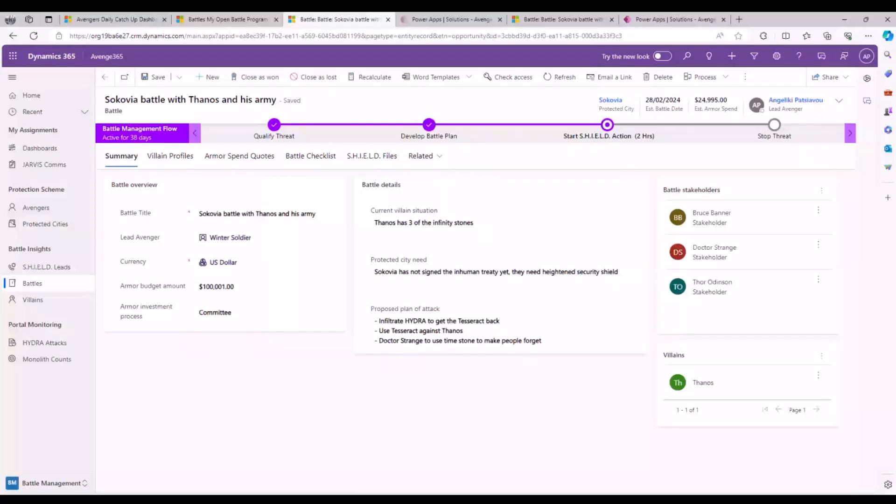
mouse_move(358, 18)
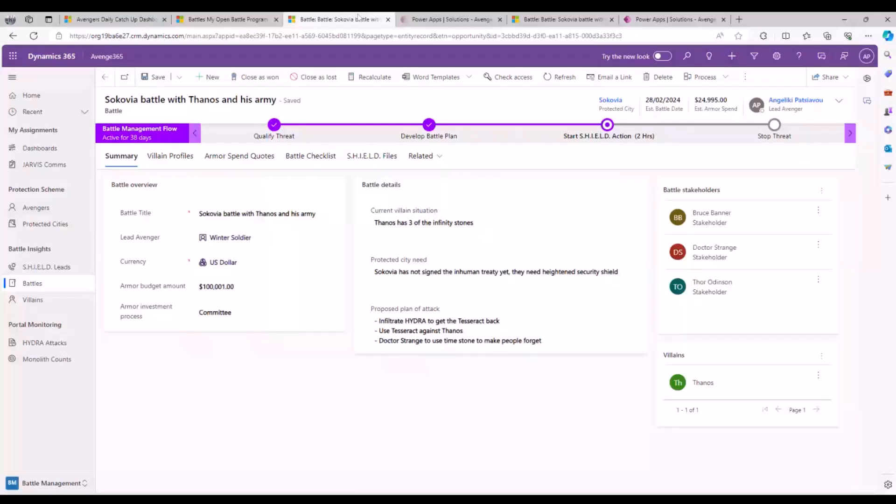
mouse_move(359, 18)
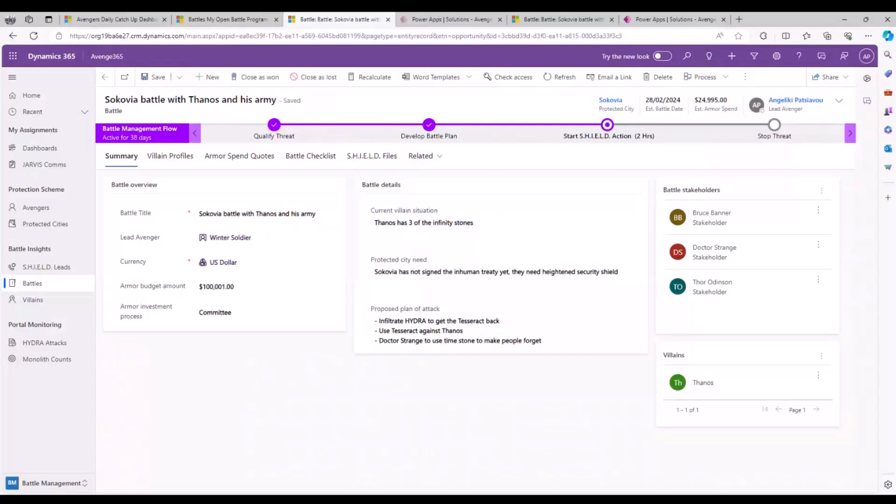
mouse_move(342, 61)
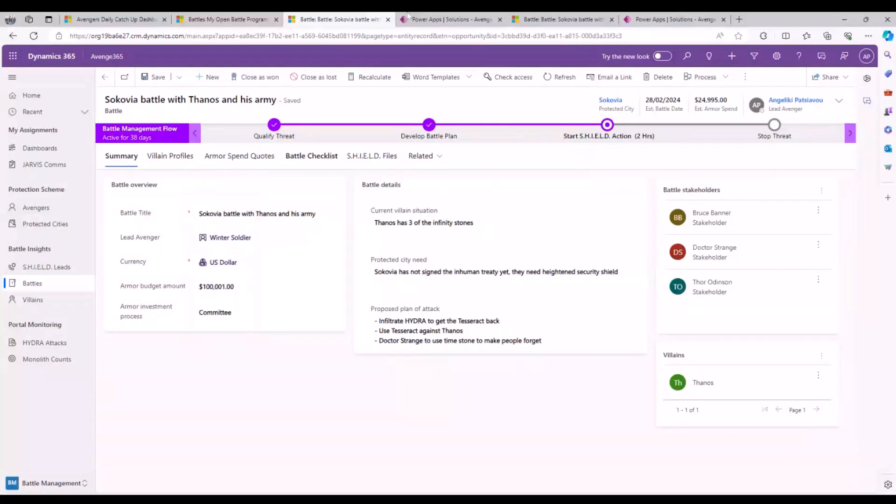
Step: Show the empty Battle Checklist tab, with Prepare For Battle still No
click(451, 19)
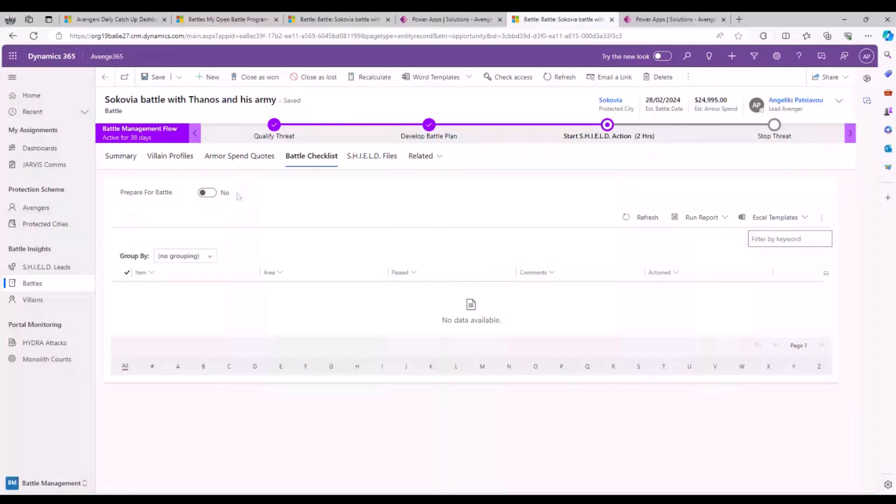
mouse_move(303, 221)
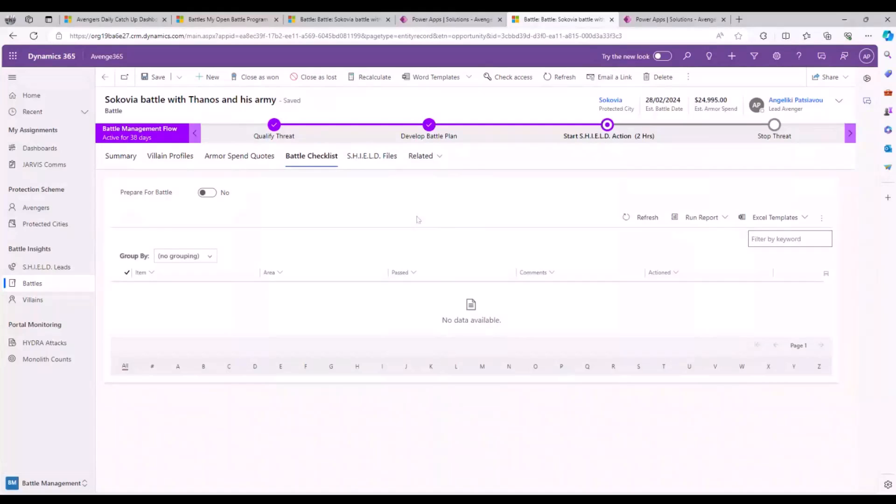
Step: Set Prepare For Battle to Yes, save the Sokovia battle, and refresh it
click(207, 193)
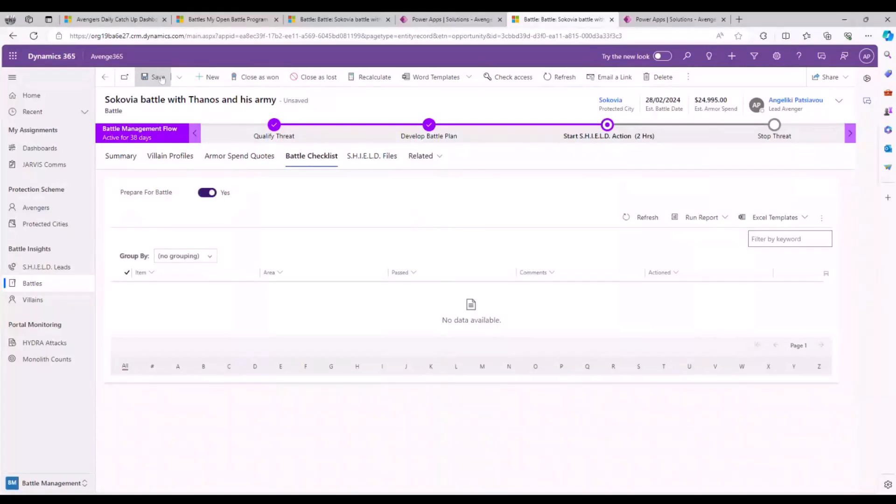
click(155, 77)
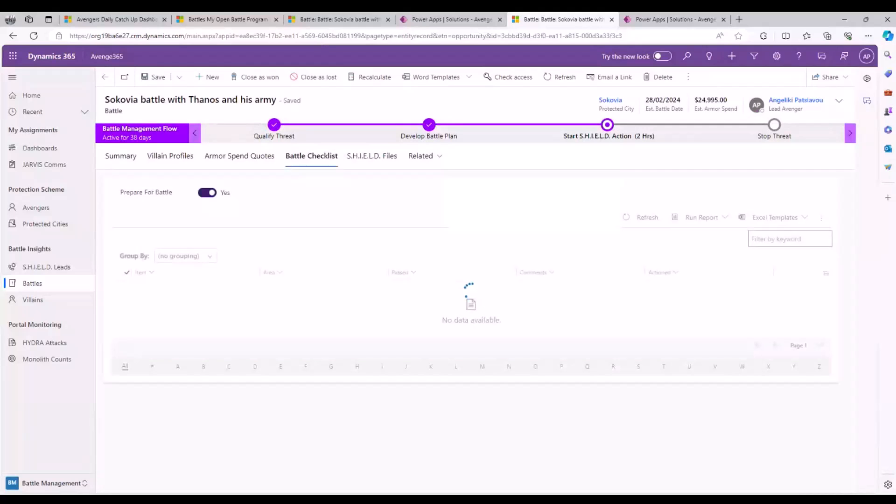
click(343, 36)
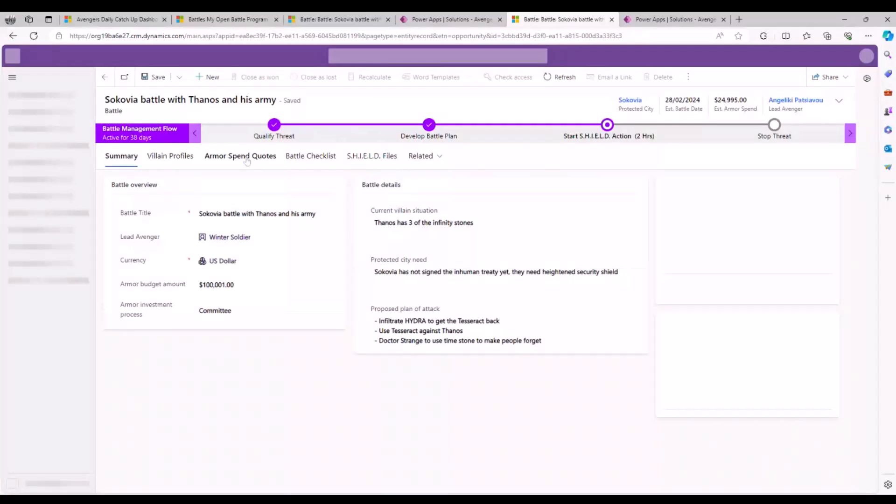
Step: Mark 'Analyze data from helicarrier' Passed Yes and the enemy profile briefing No
click(310, 155)
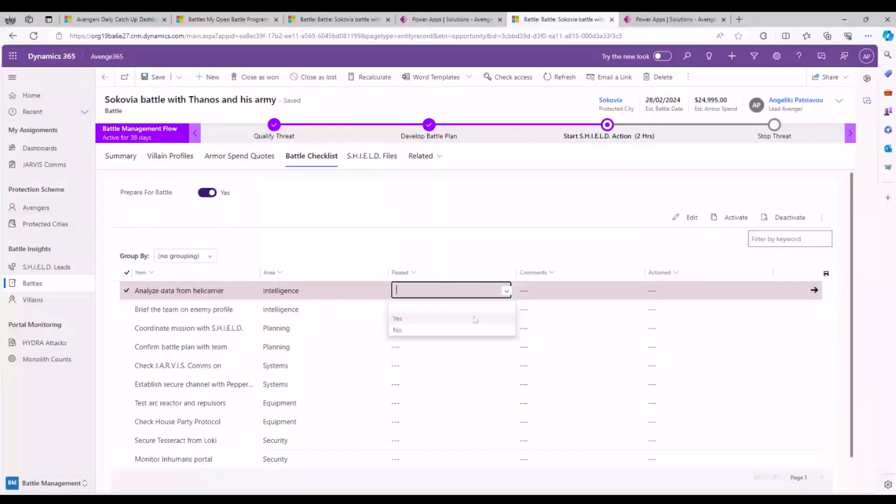
click(397, 318)
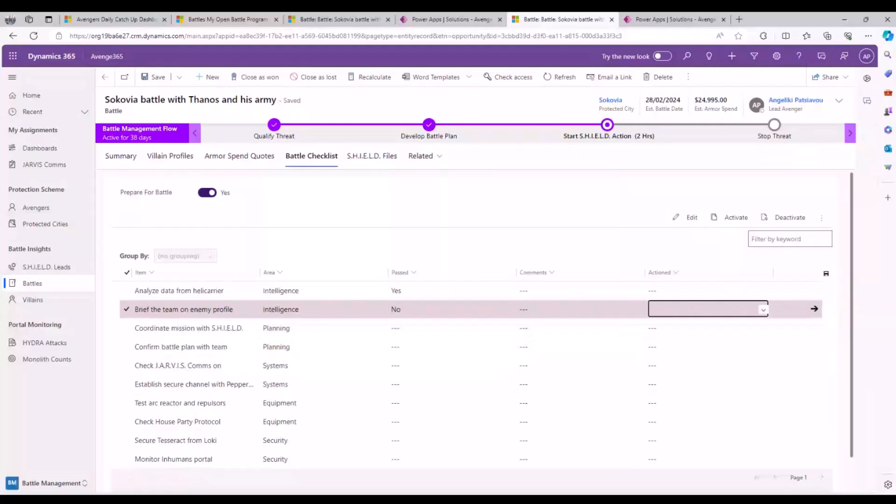
click(763, 309)
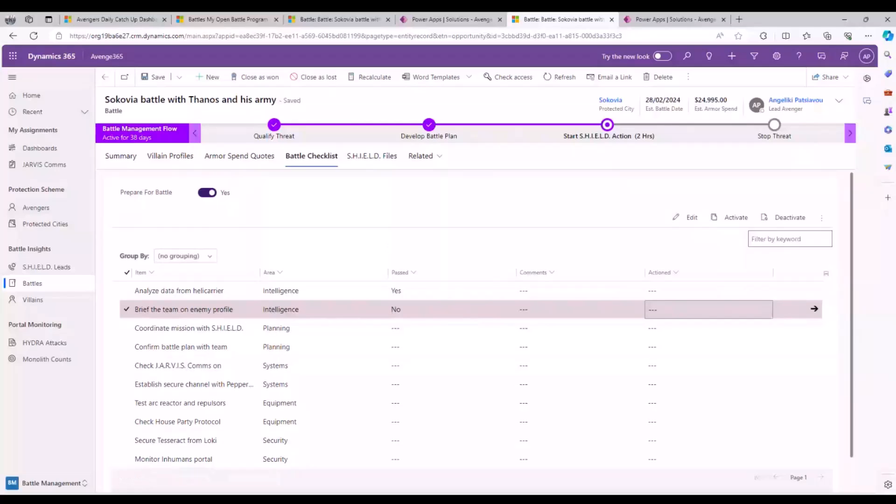
mouse_move(193, 204)
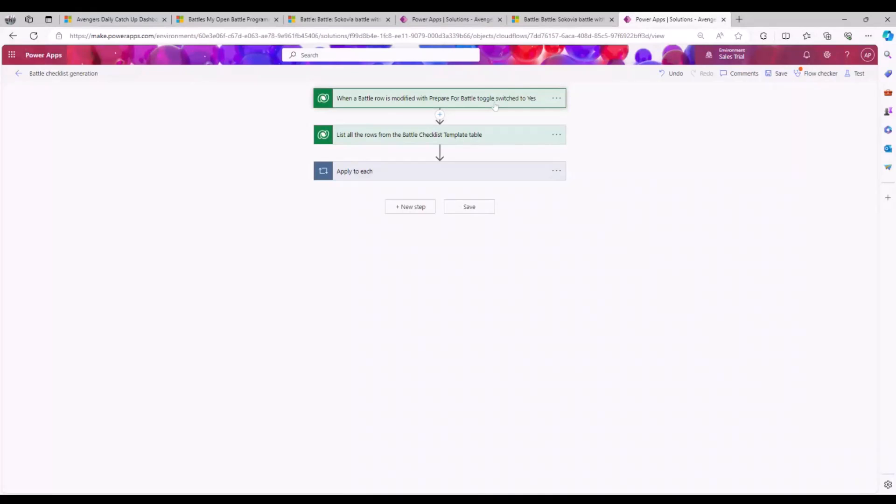
mouse_move(495, 107)
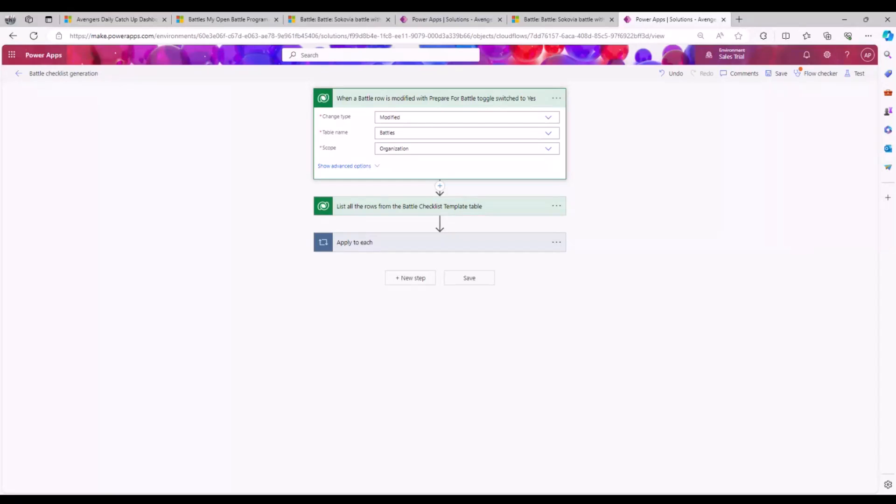
Step: Expand the Battle row trigger's prepareforbattle filter and the template List rows settings
click(343, 165)
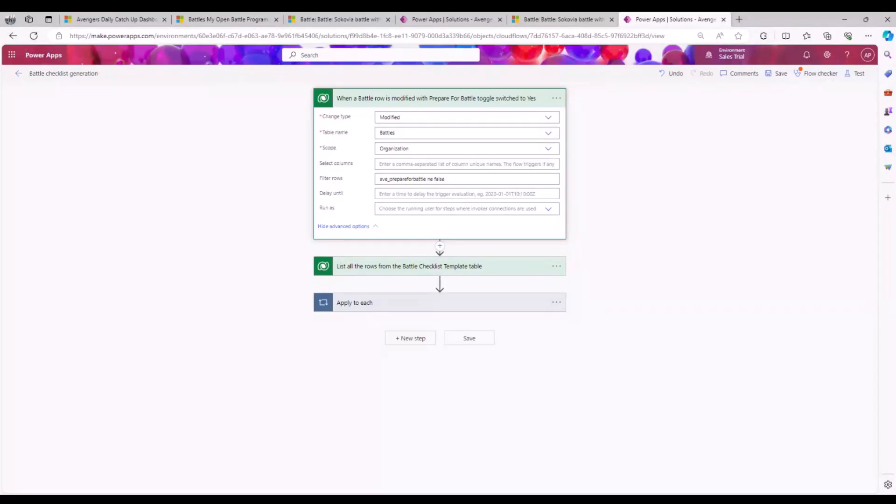
click(467, 178)
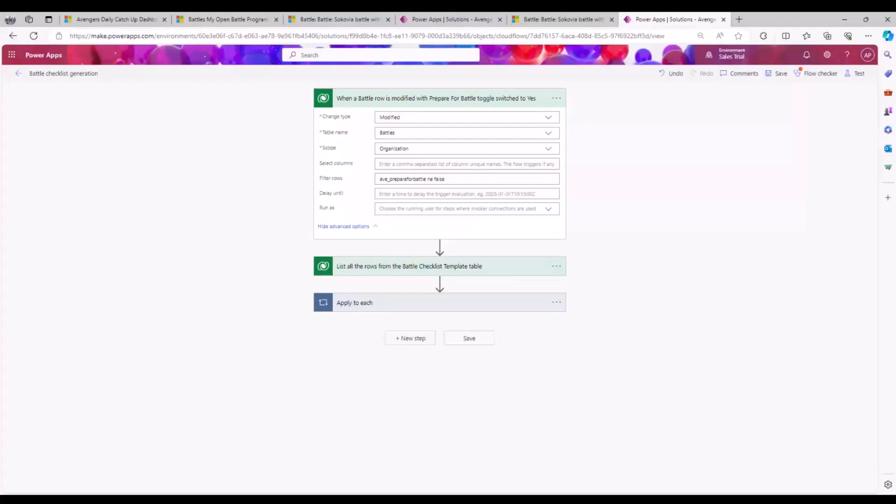
double_click(404, 178)
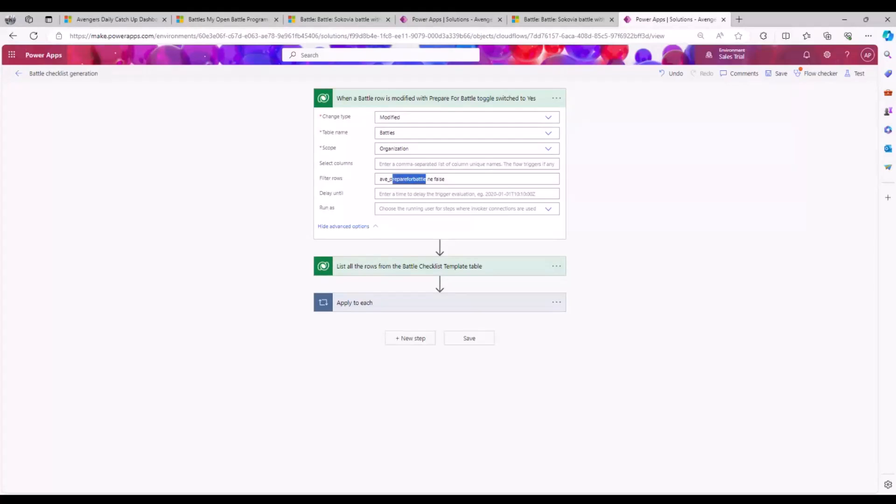
click(466, 179)
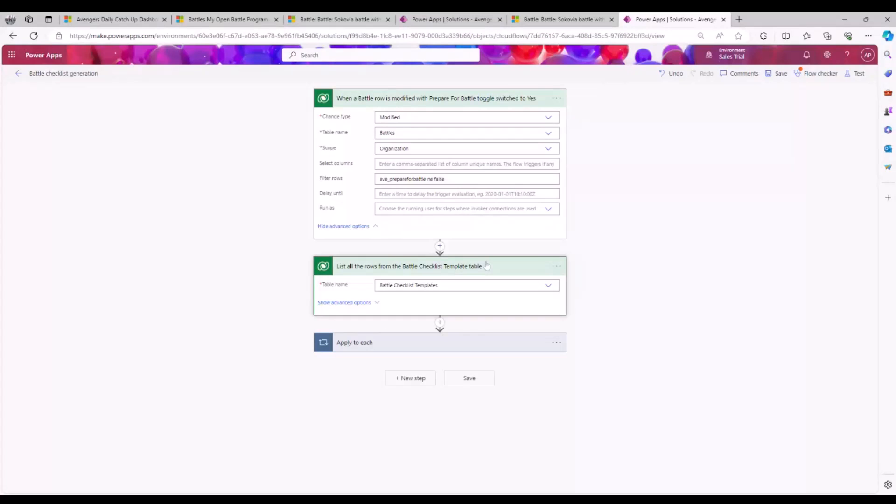
click(344, 302)
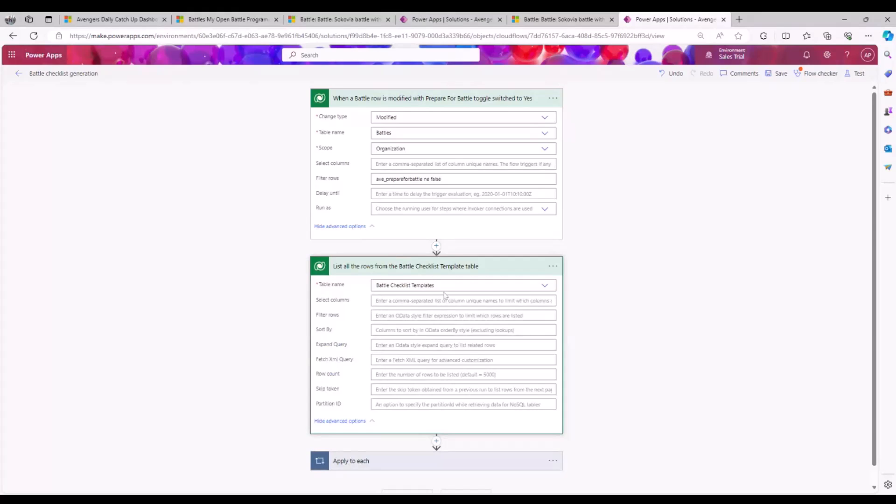
mouse_move(407, 293)
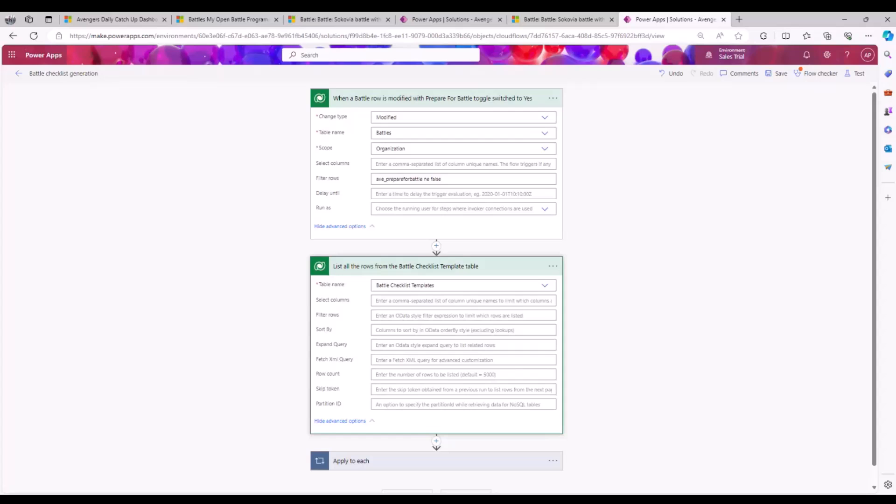
Step: Scroll through the Apply to each / Add a new row loop, then return to Sokovia's checklist
scroll(down, 3)
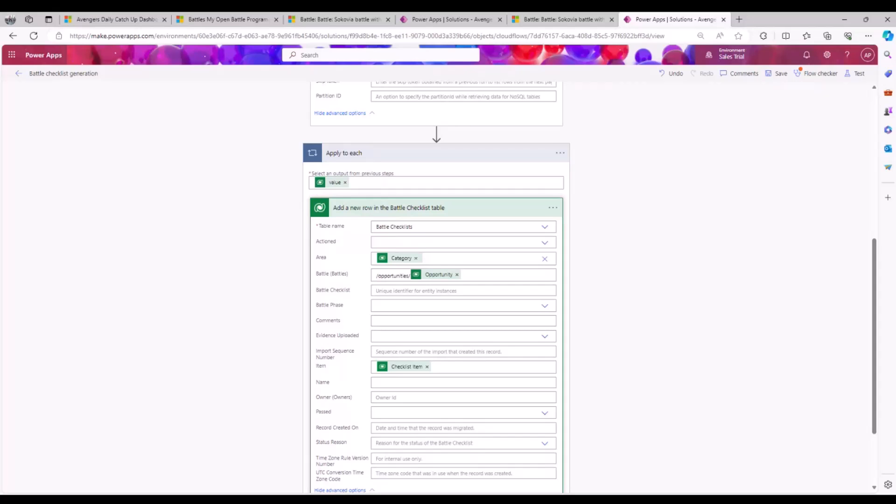
scroll(down, 3)
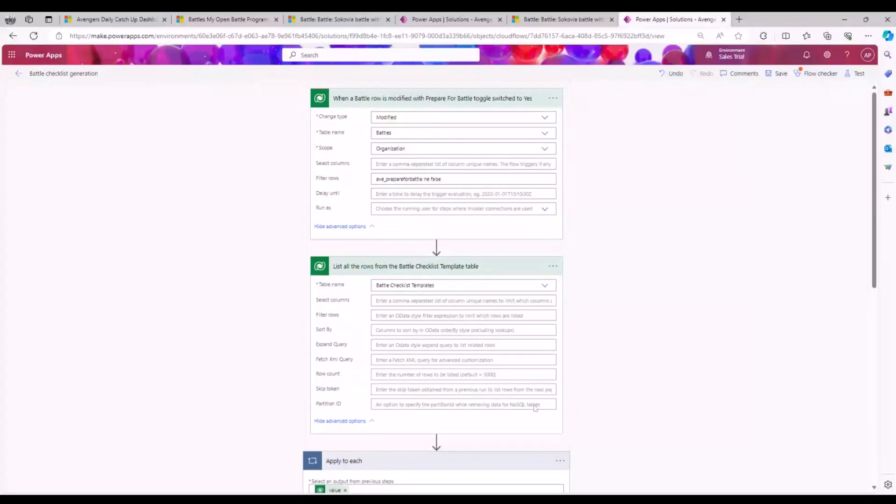
mouse_move(468, 403)
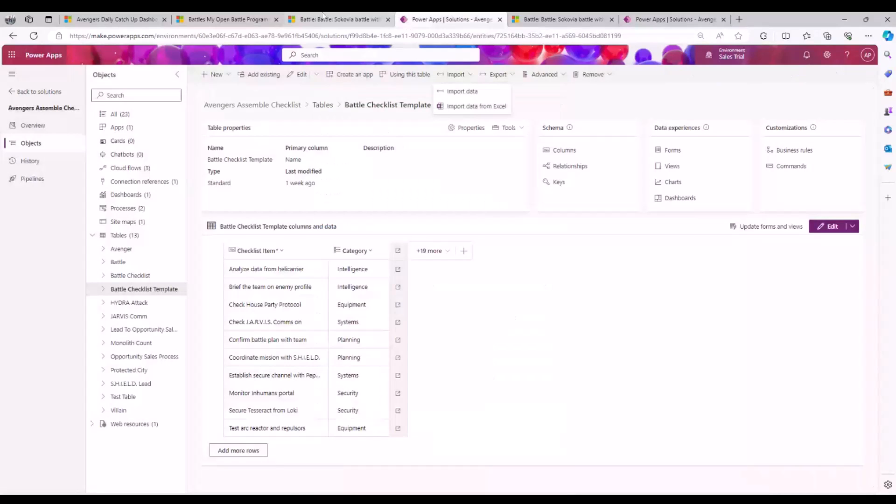
click(560, 19)
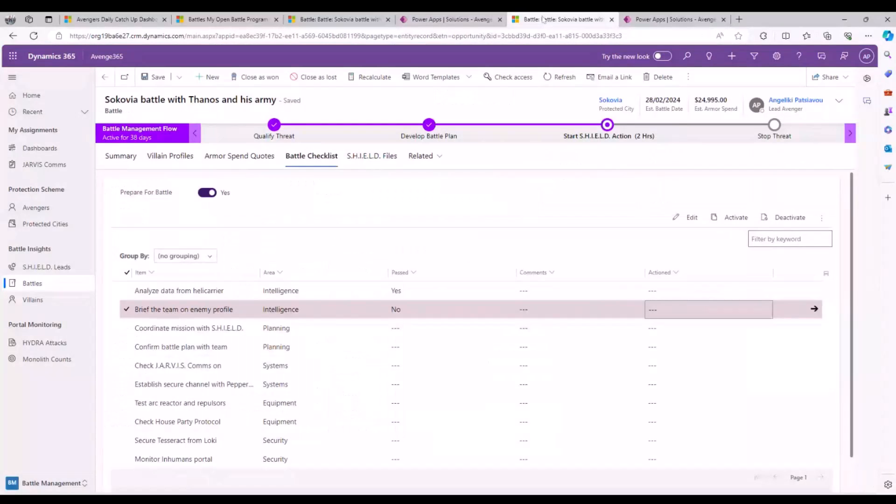